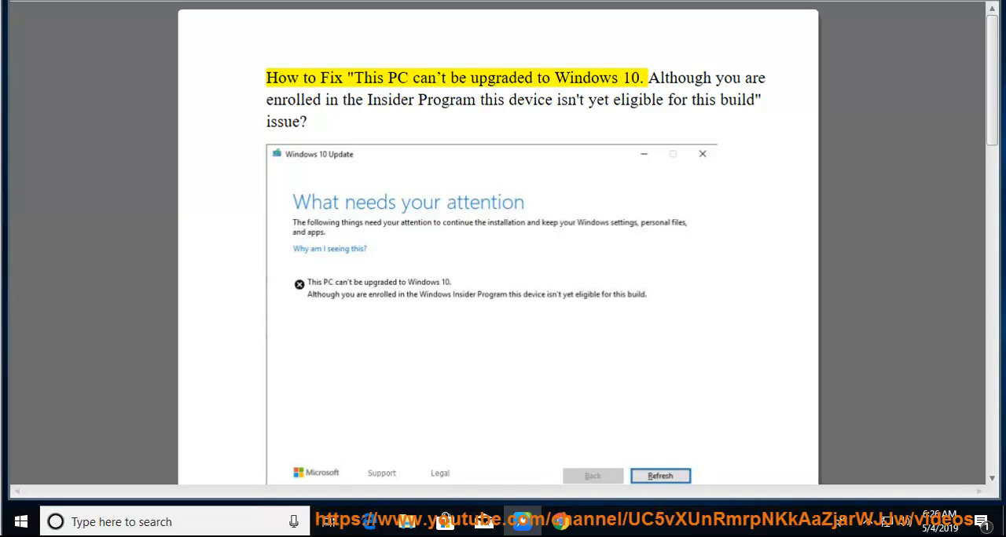
# - Start Read Aloud on the upgrade-error guide and scroll along from the title through the early tips
pyautogui.doubleClick(369, 78)
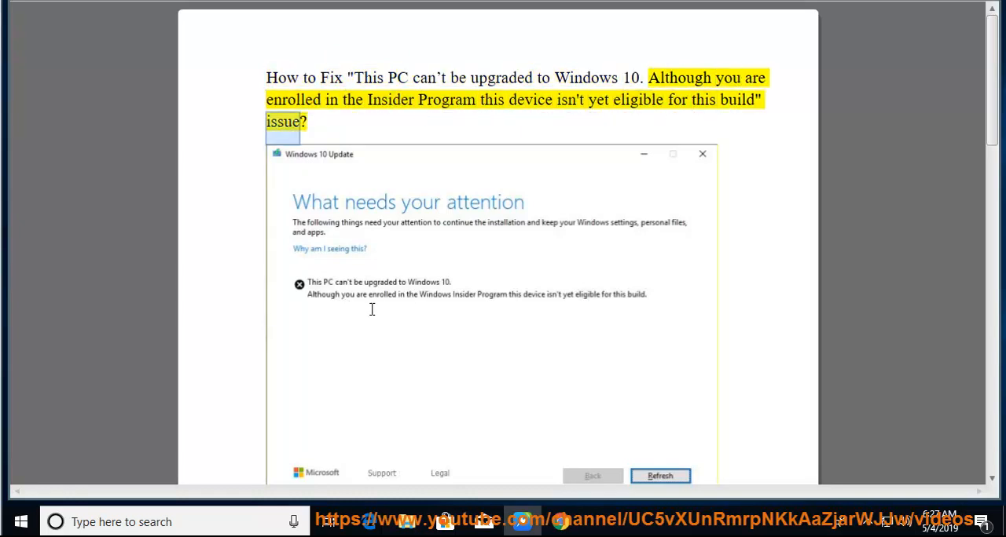
pyautogui.scroll(-3)
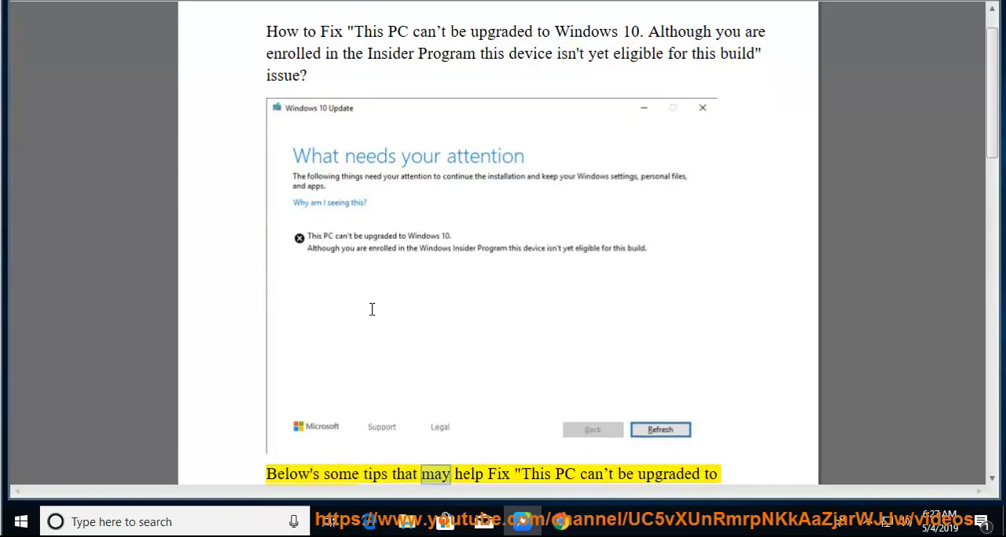
pyautogui.scroll(-3)
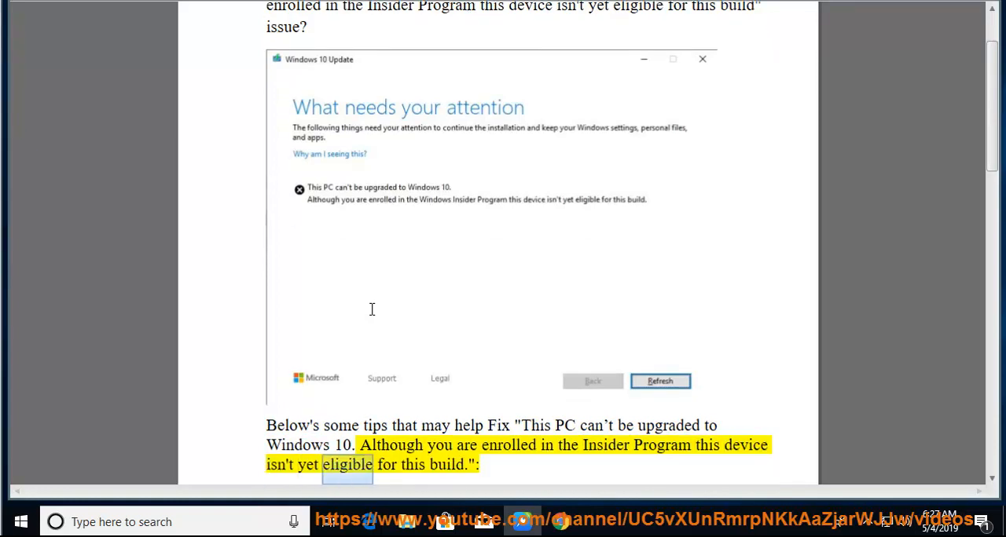
pyautogui.scroll(-3)
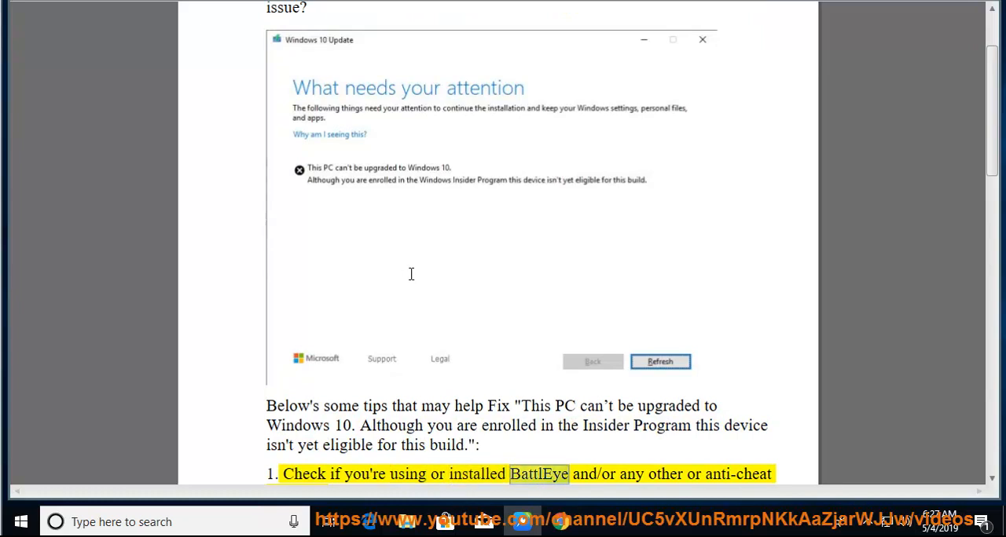
pyautogui.scroll(-3)
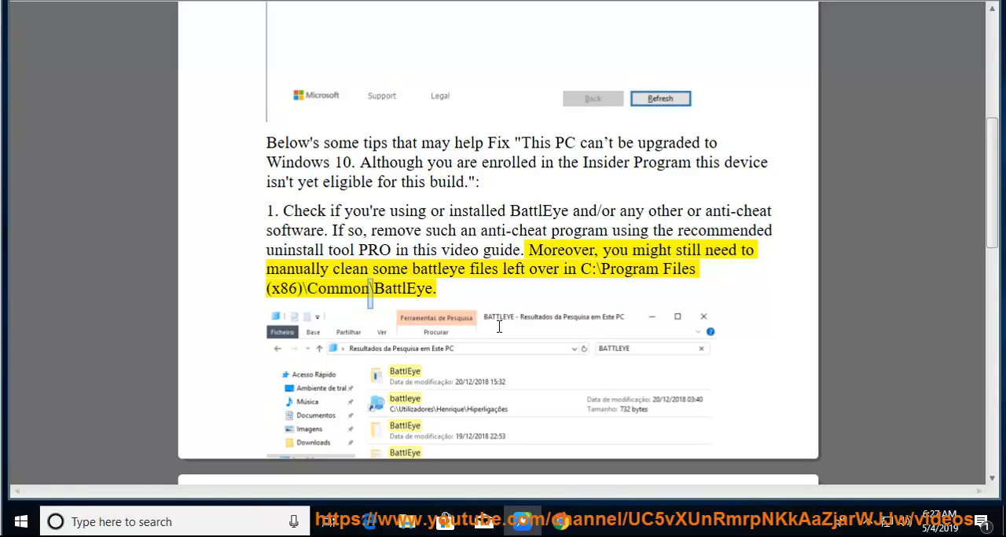
pyautogui.scroll(-3)
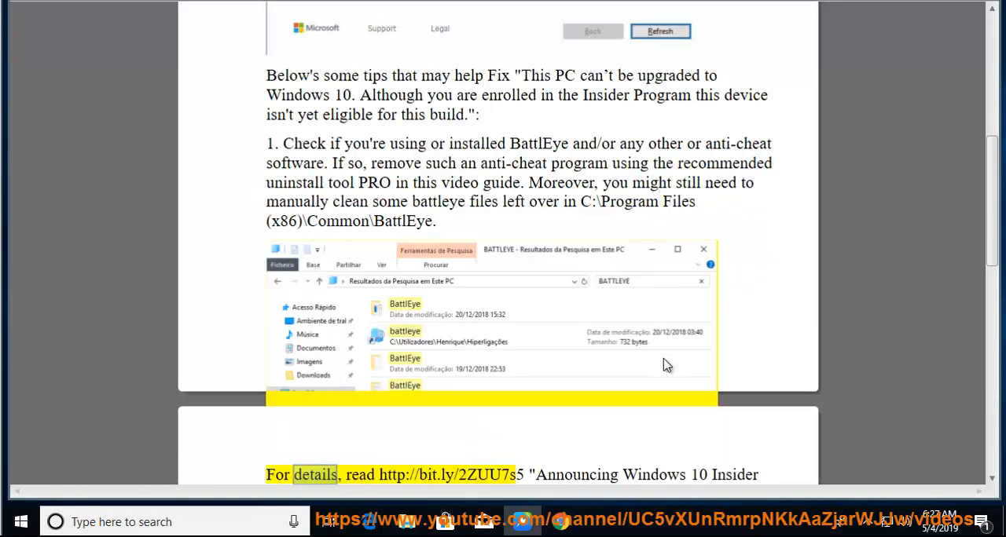
pyautogui.scroll(-3)
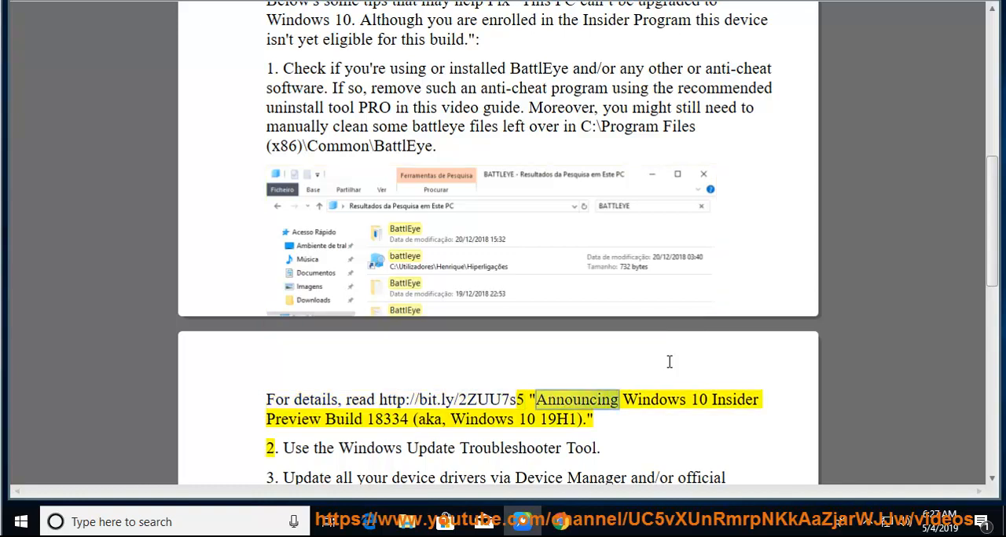
# - Follow the narration to tip 2 on the Windows Update Troubleshooter and open Windows Settings
pyautogui.doubleClick(388, 419)
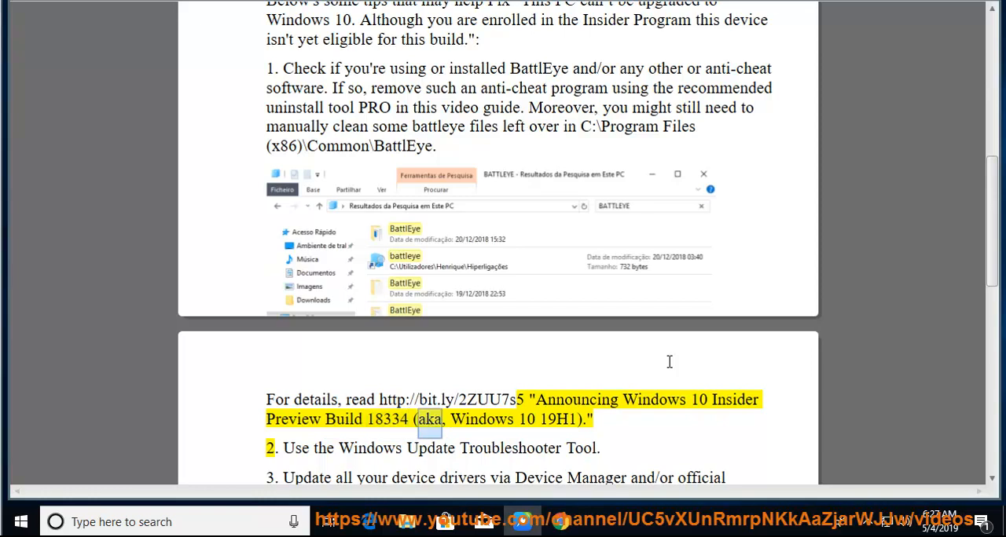
pyautogui.click(586, 419)
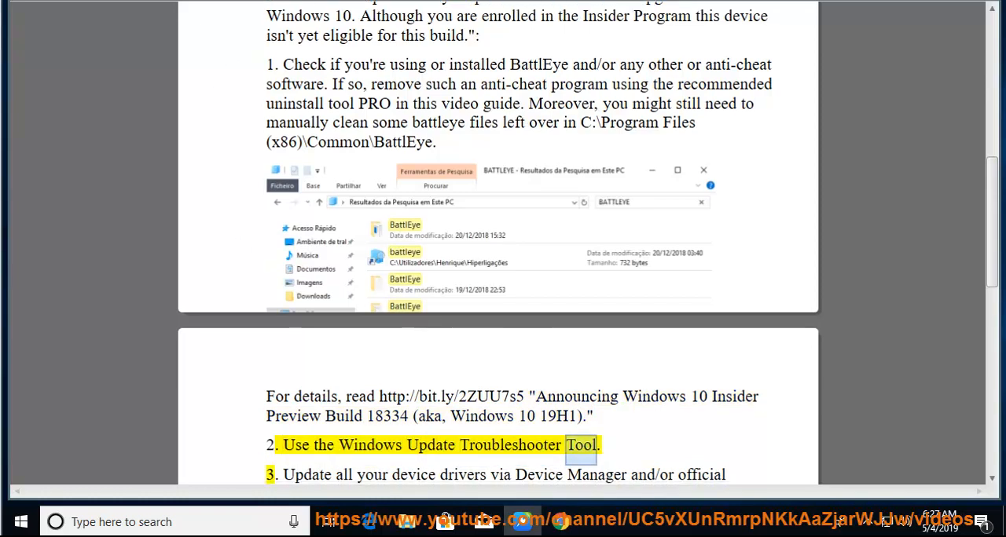
pyautogui.click(603, 445)
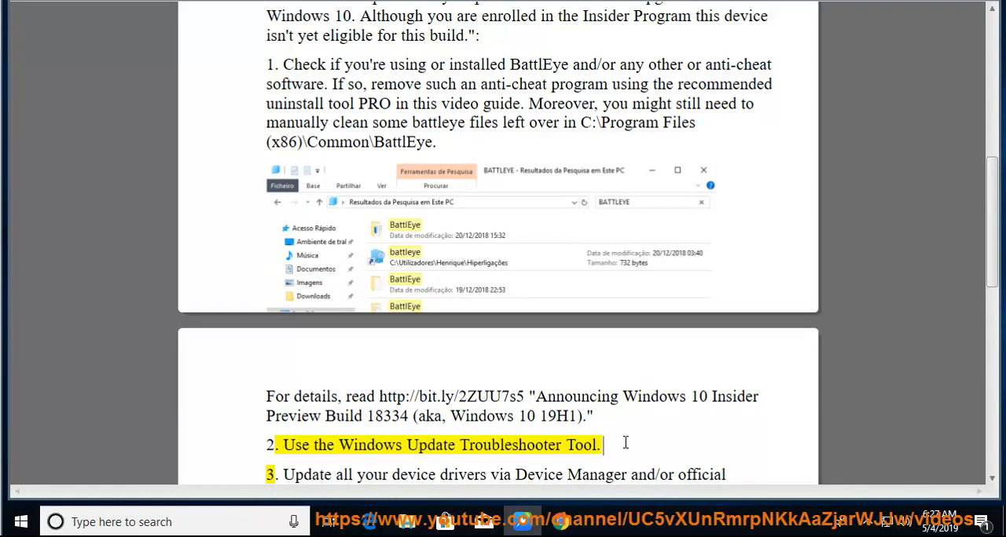
pyautogui.click(15, 522)
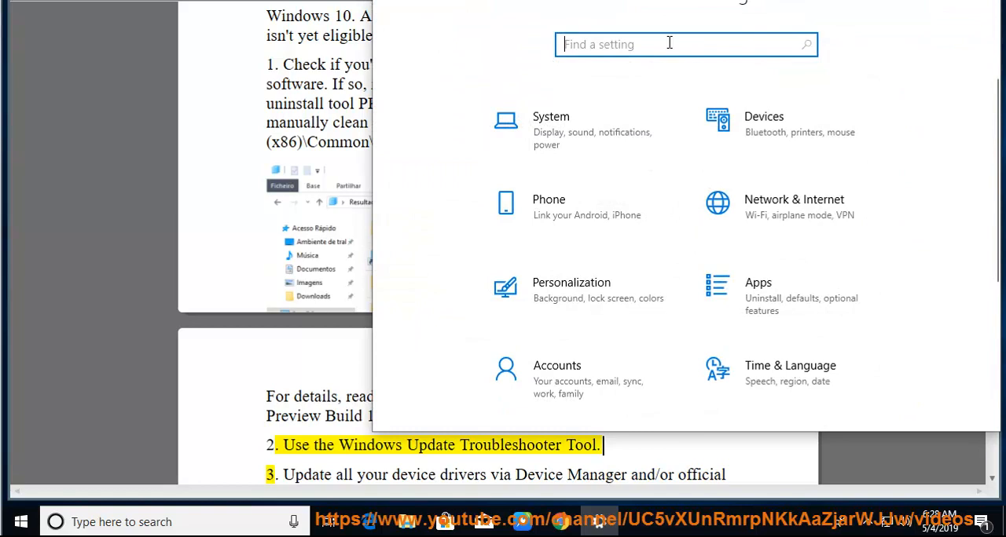
# - Search 'TR' in Settings, open Troubleshoot settings, and run the Windows Update troubleshooter
pyautogui.write('TR')
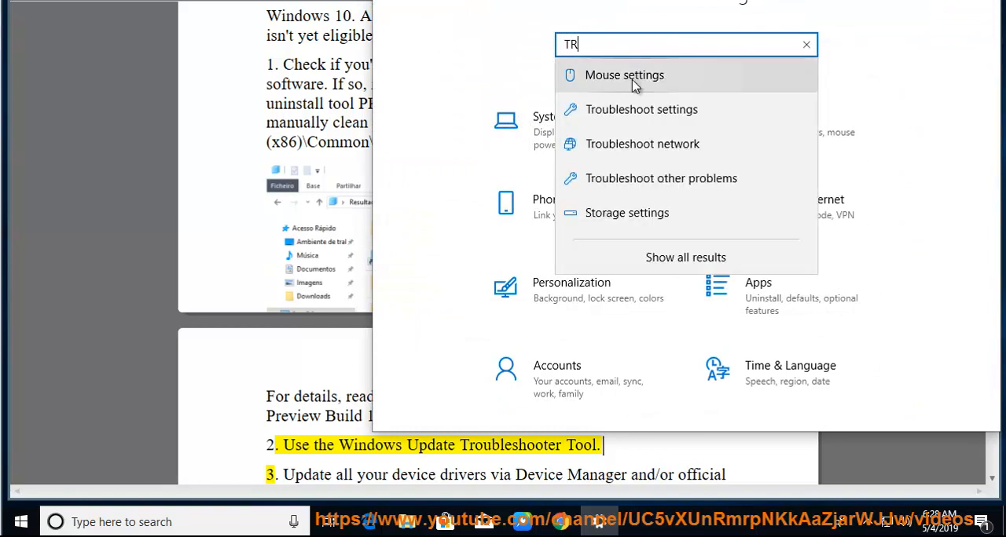
pyautogui.moveTo(694, 118)
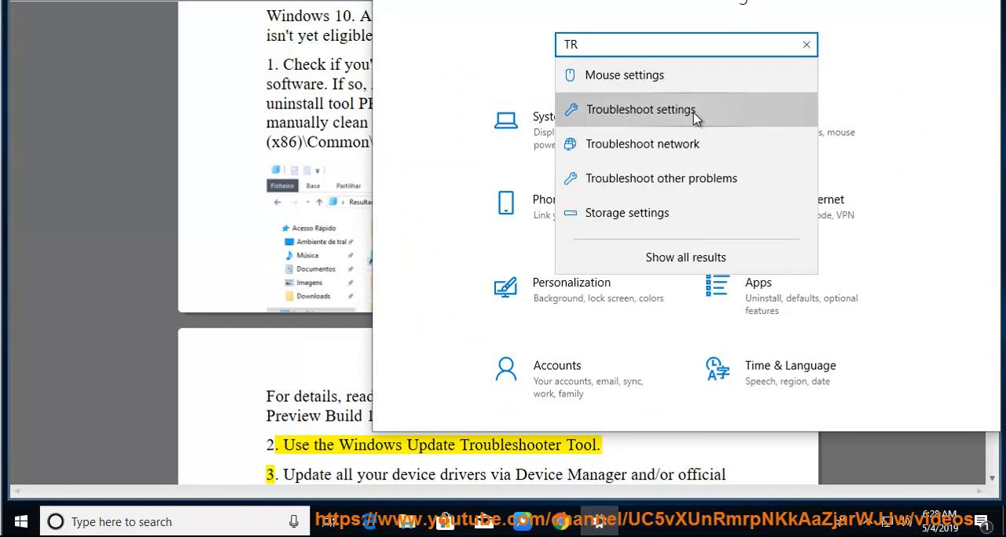
pyautogui.click(641, 109)
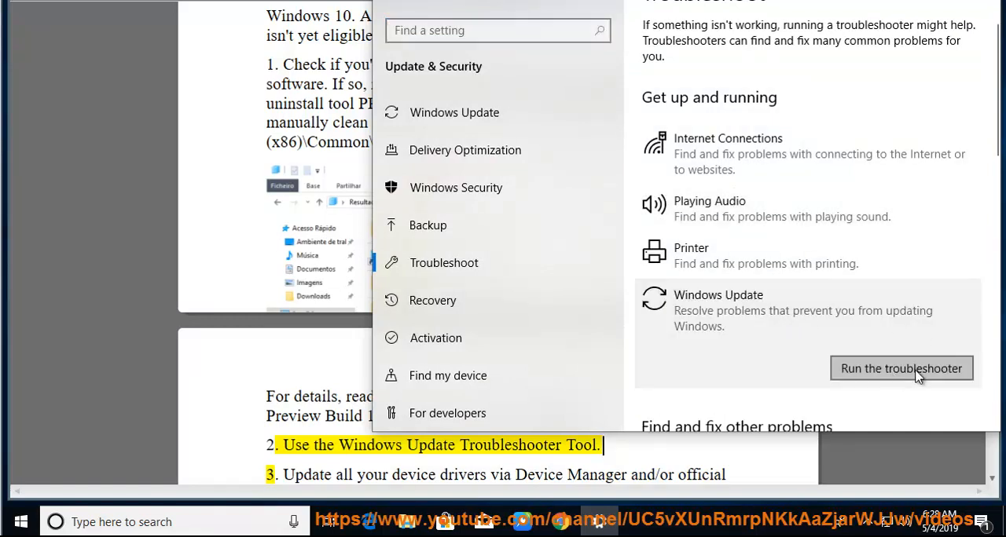
pyautogui.click(900, 368)
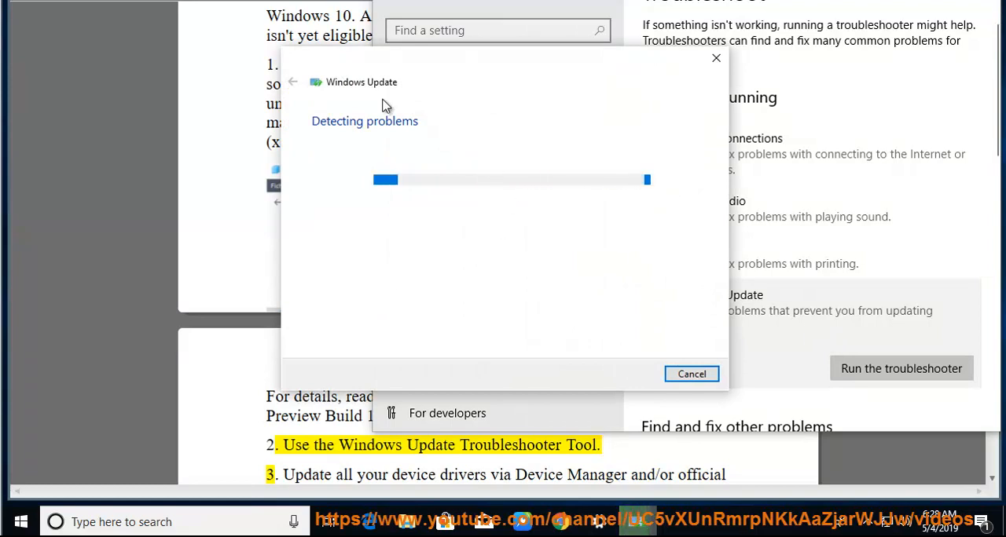
pyautogui.click(691, 374)
pyautogui.write('D')
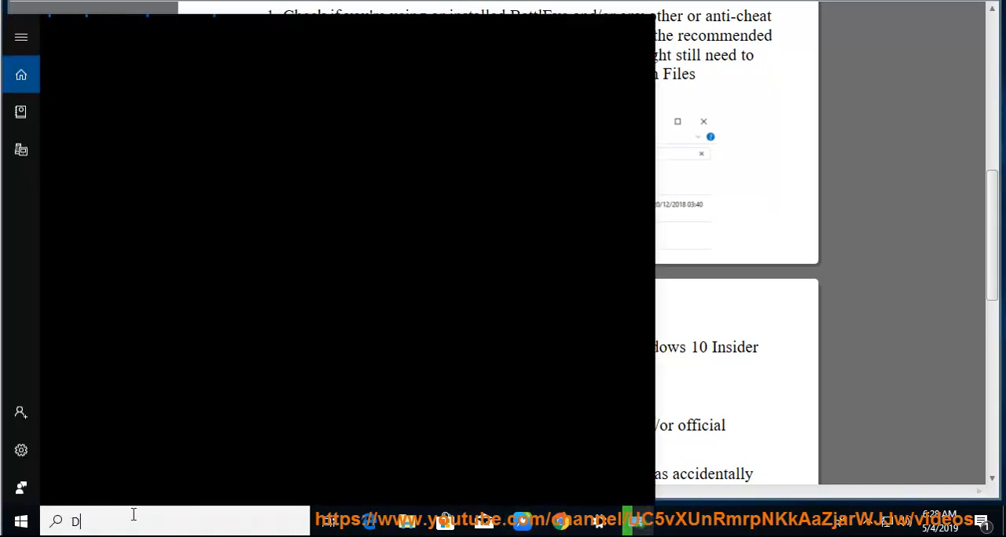
pyautogui.write('EV')
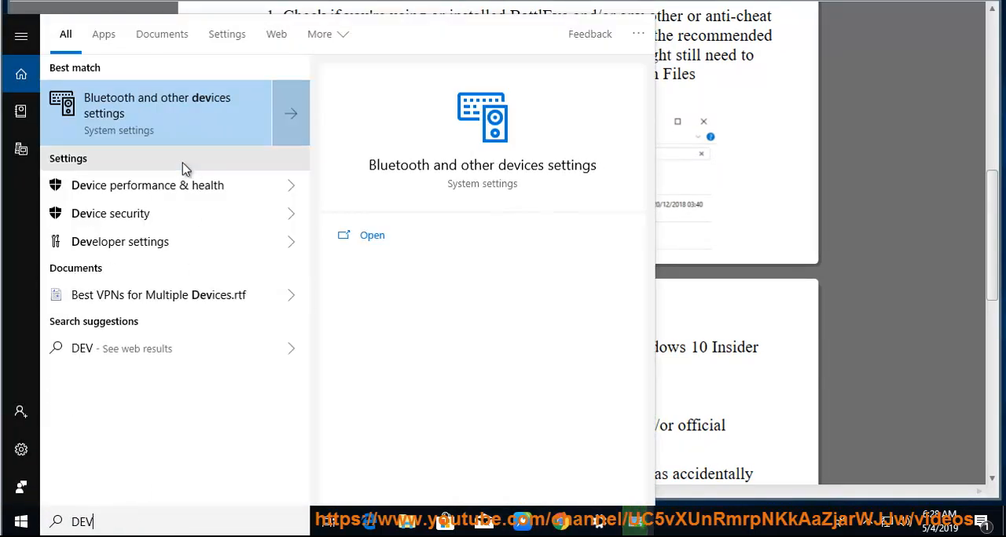
pyautogui.moveTo(118, 522)
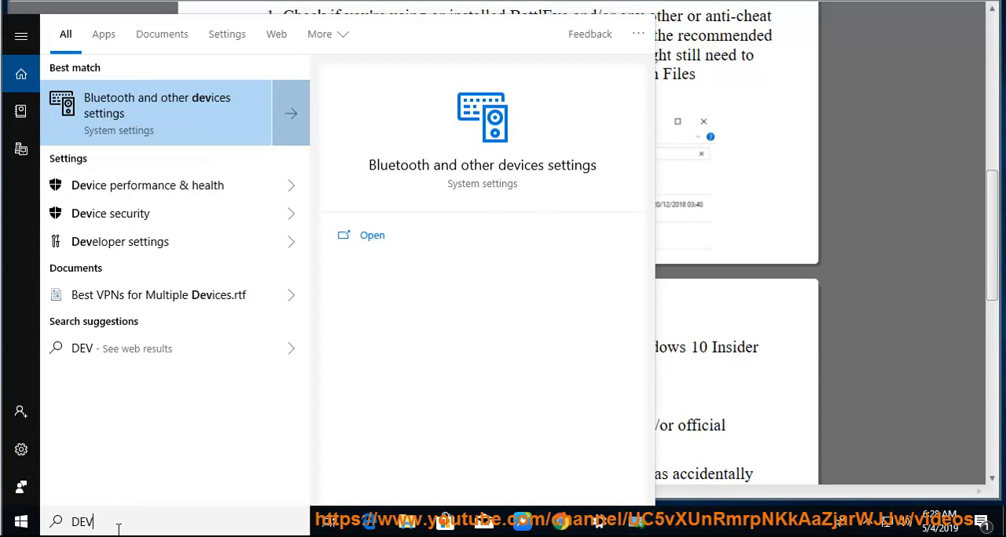
pyautogui.write('ICE')
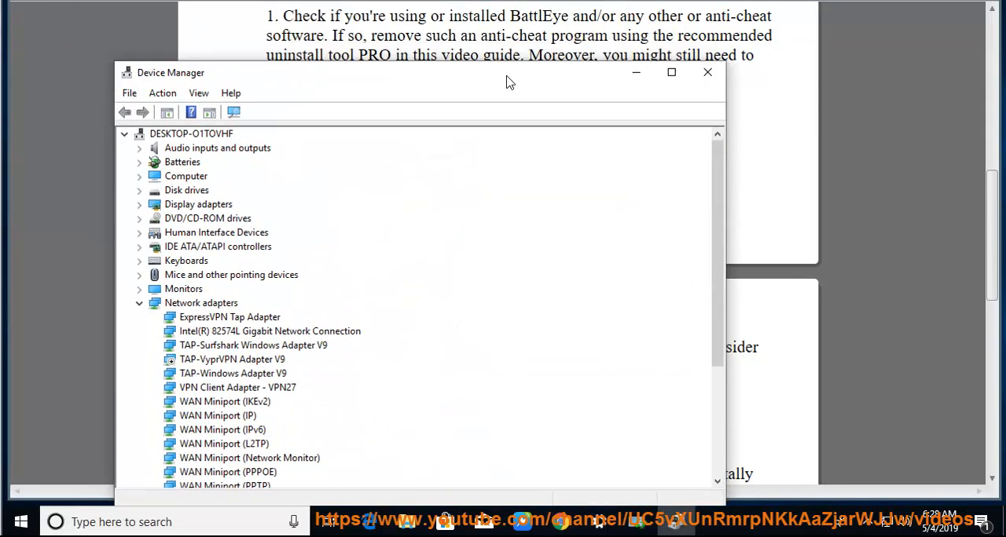
pyautogui.click(269, 330)
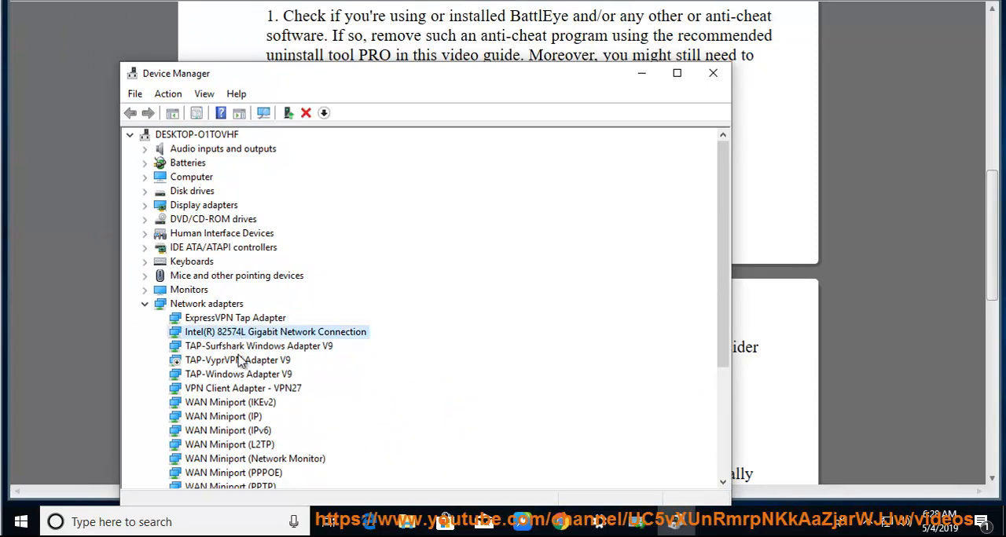
pyautogui.rightClick(276, 331)
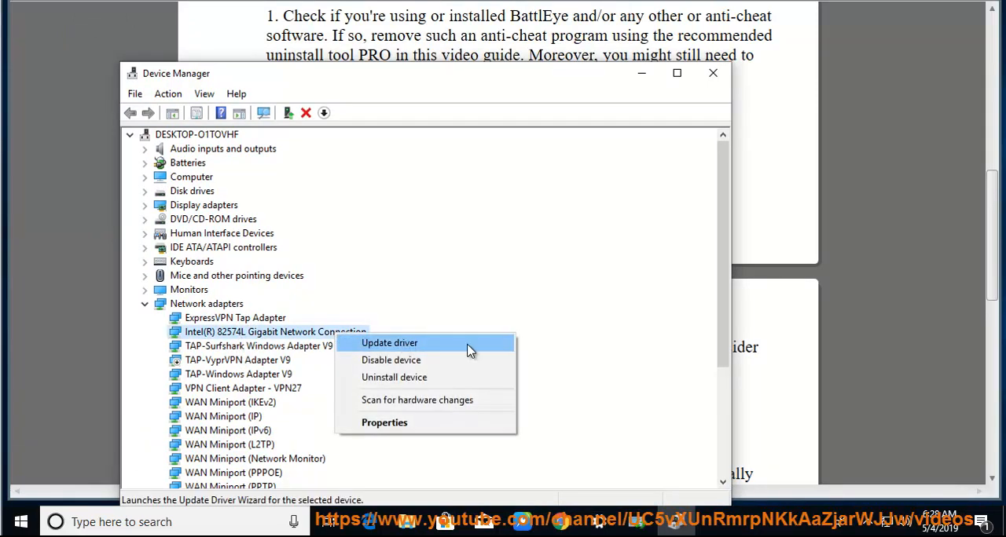
pyautogui.click(389, 342)
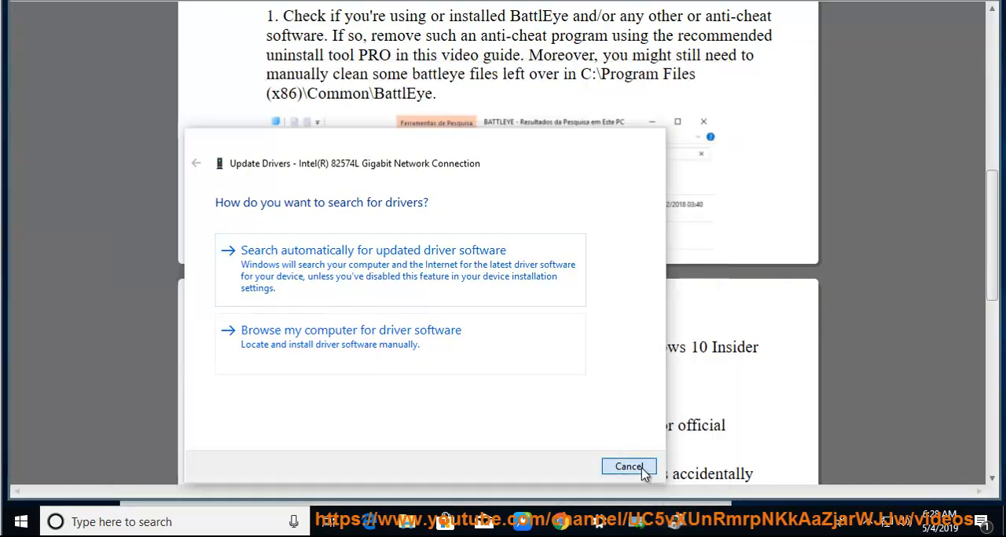
pyautogui.click(629, 466)
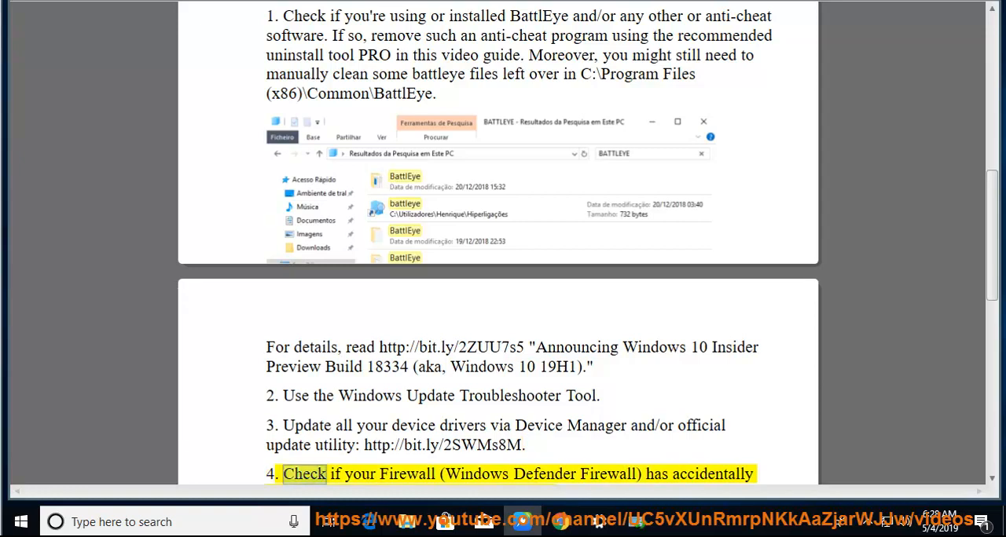
# - Resume Read Aloud and scroll past the firewall tip to tip 5 on running a batch file
pyautogui.doubleClick(608, 474)
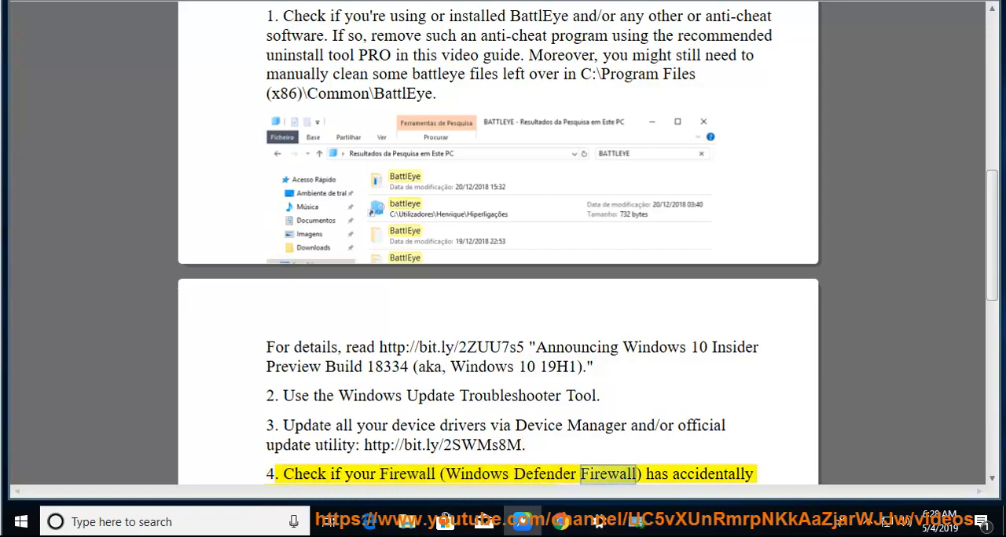
pyautogui.scroll(-3)
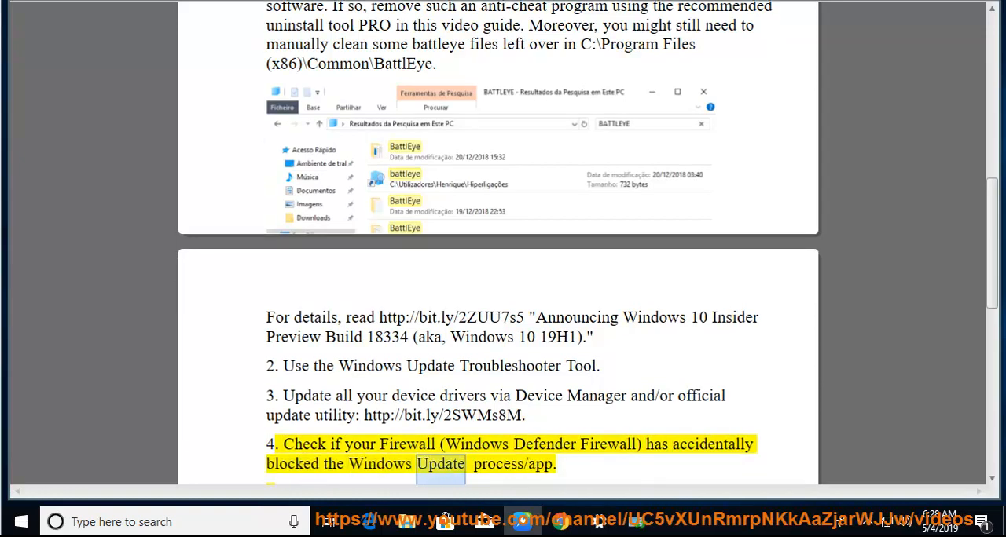
pyautogui.scroll(-3)
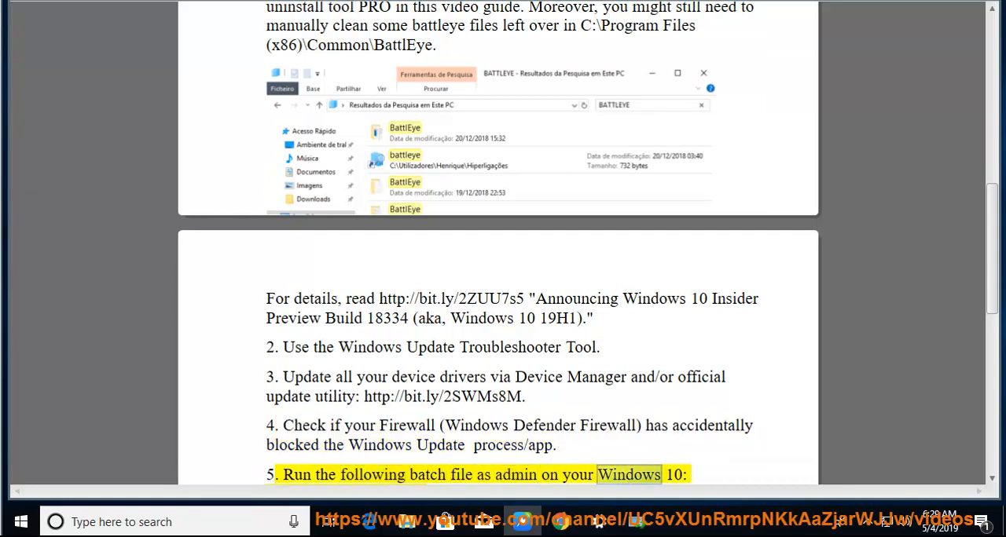
pyautogui.scroll(-3)
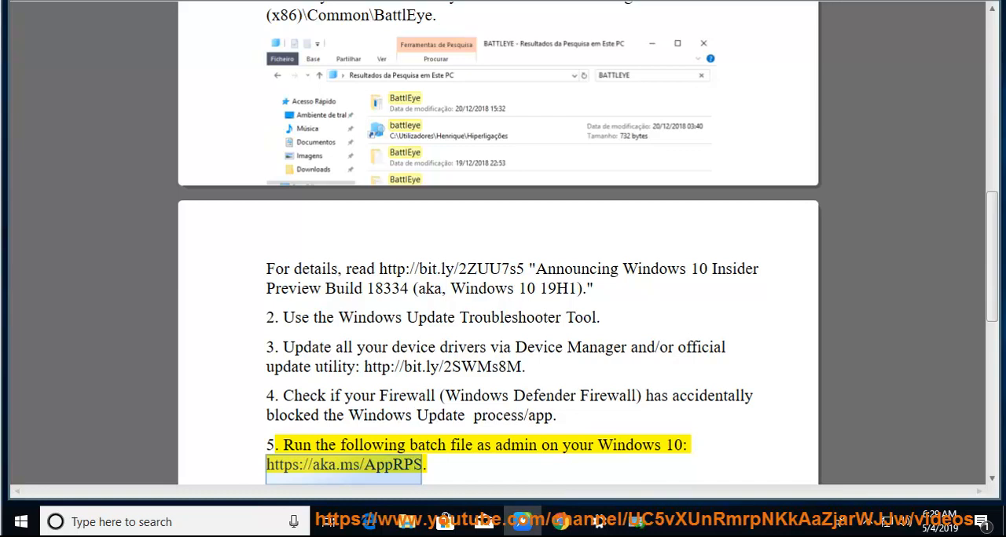